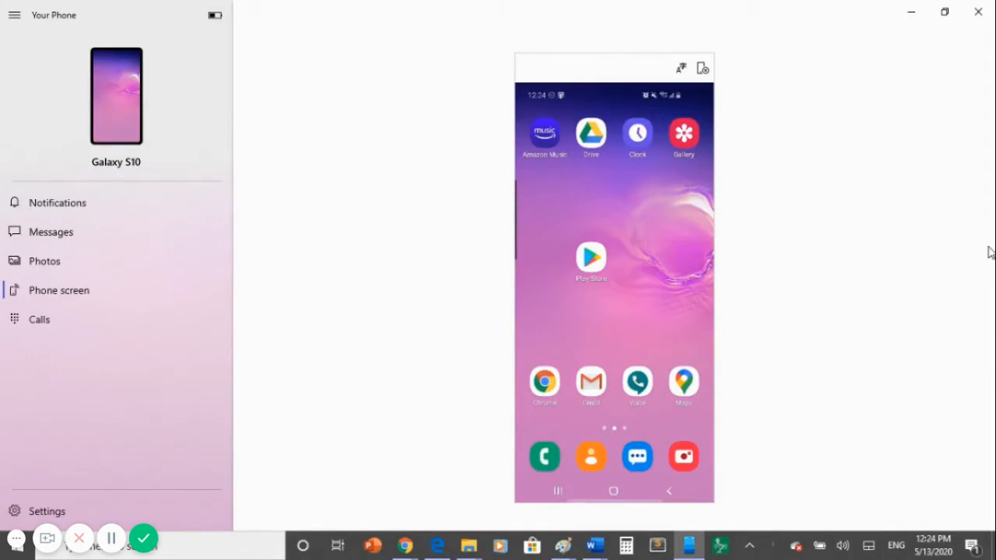
# Launch the Play Store on the mirrored phone and activate its app search bar
pyautogui.click(591, 257)
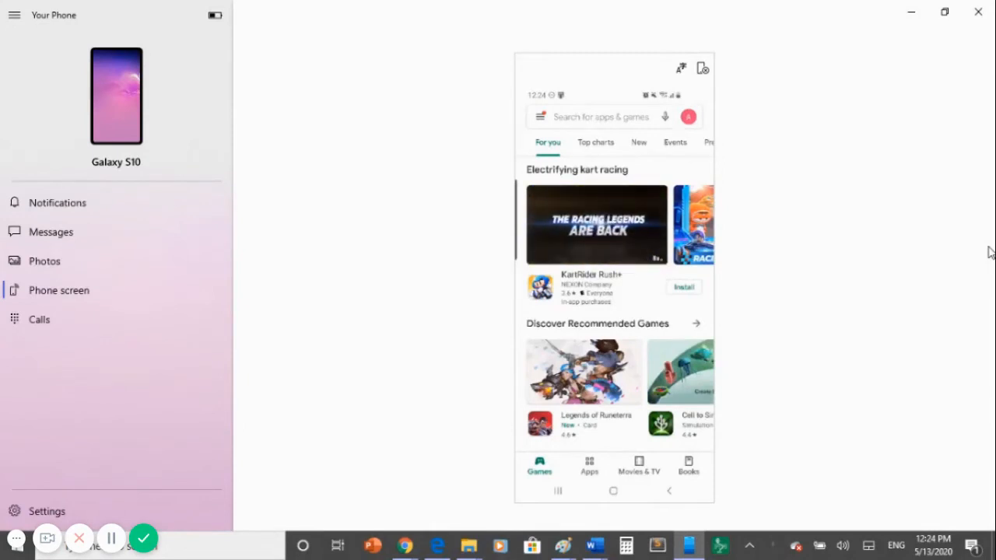
pyautogui.click(599, 117)
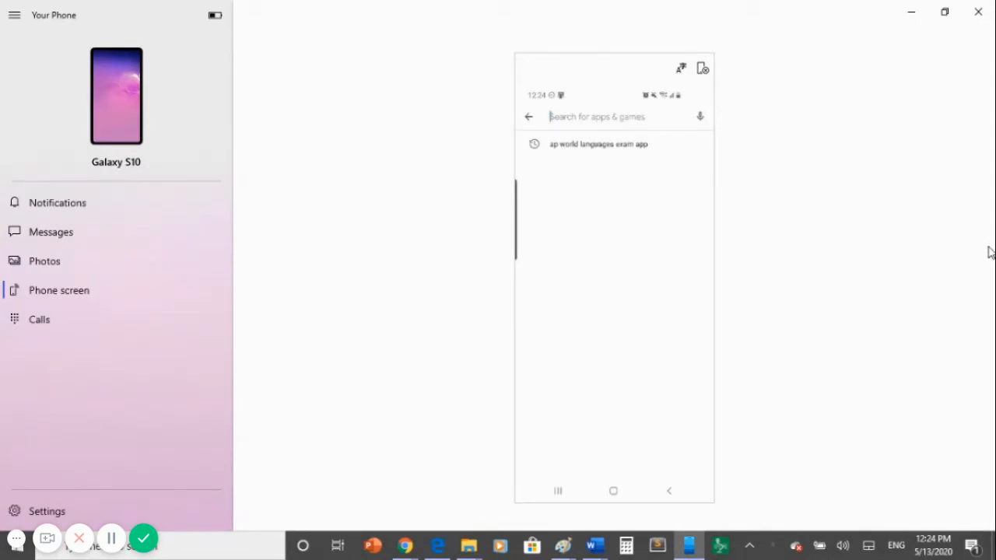
# Rerun the 'ap world languages exam app' search and open the AP WLEA store page
pyautogui.click(598, 144)
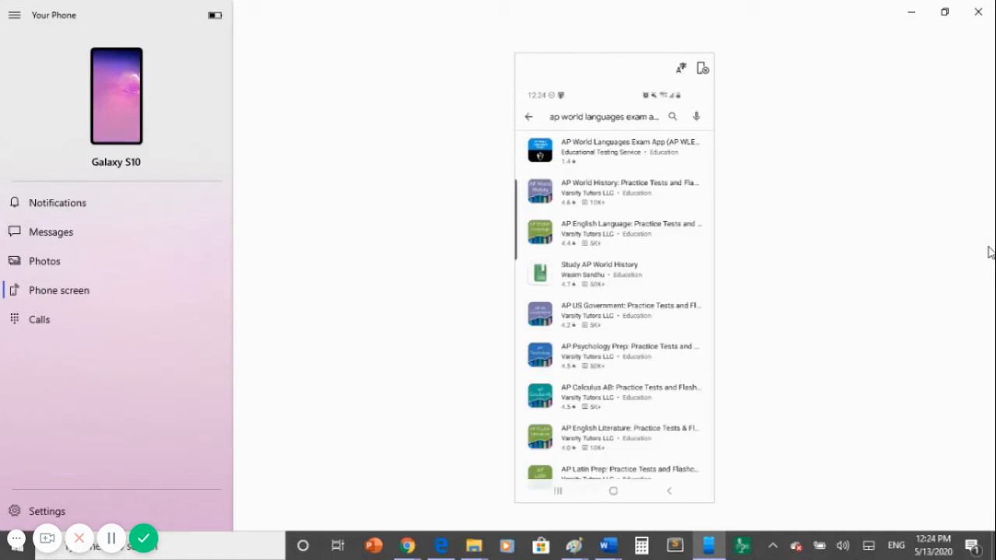
pyautogui.moveTo(577, 158)
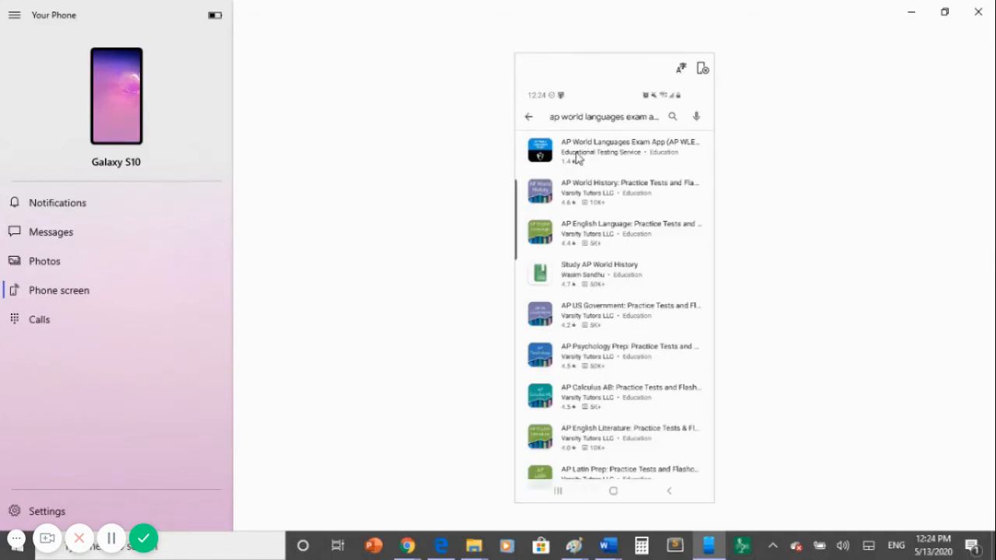
pyautogui.click(615, 150)
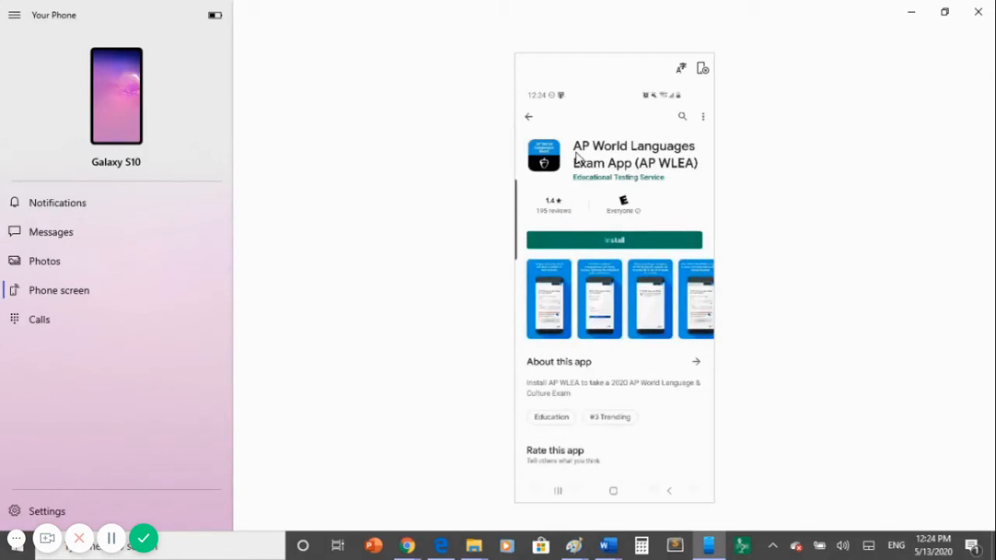
pyautogui.moveTo(483, 172)
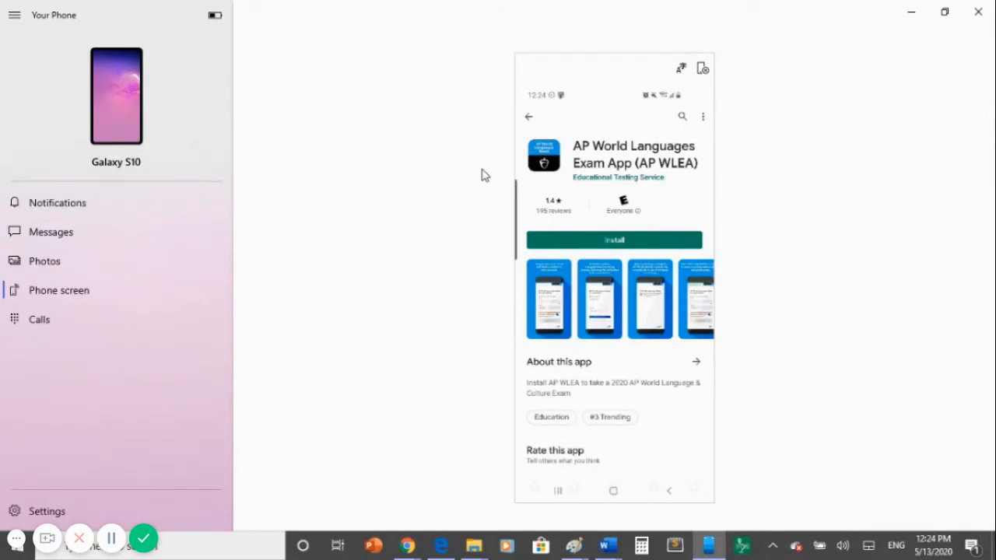
pyautogui.moveTo(638, 241)
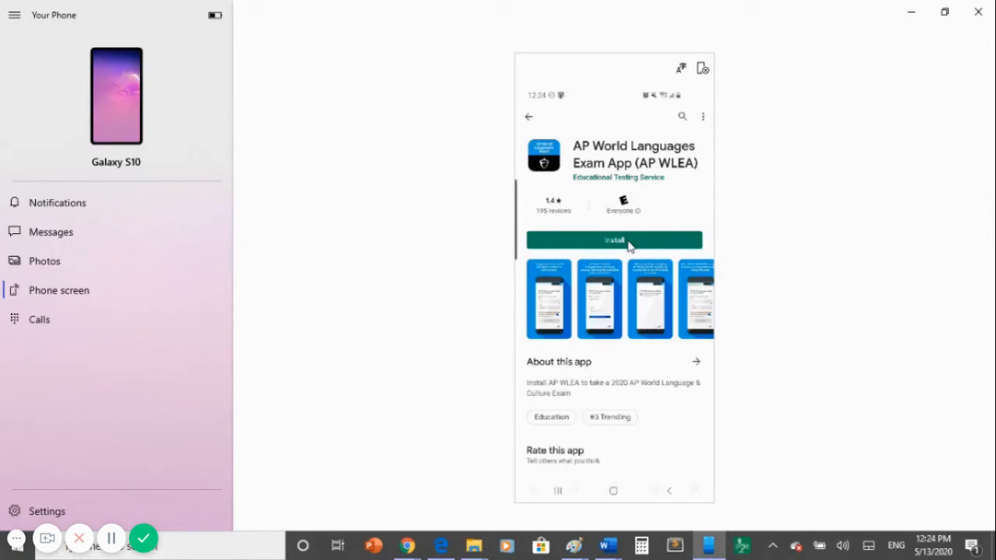
pyautogui.click(614, 239)
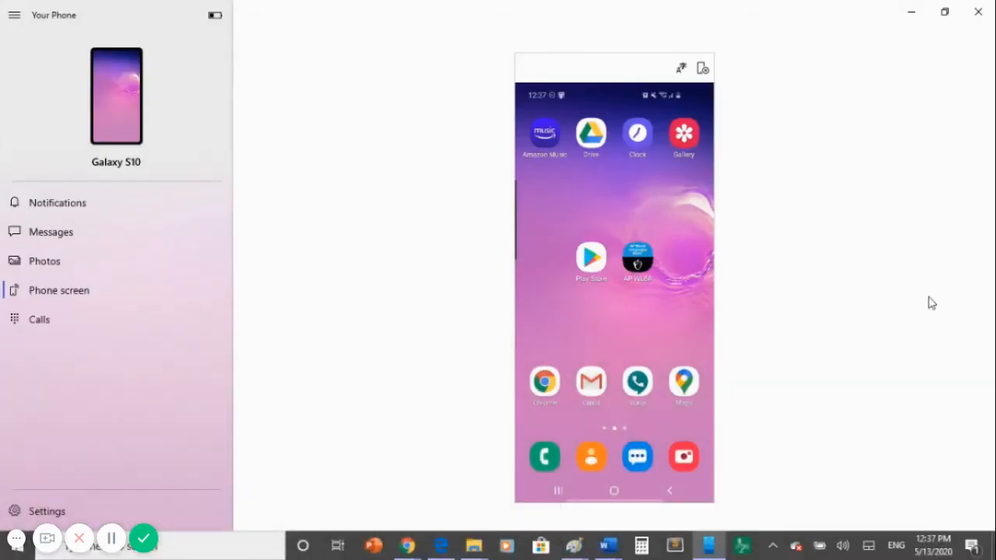
pyautogui.moveTo(911, 278)
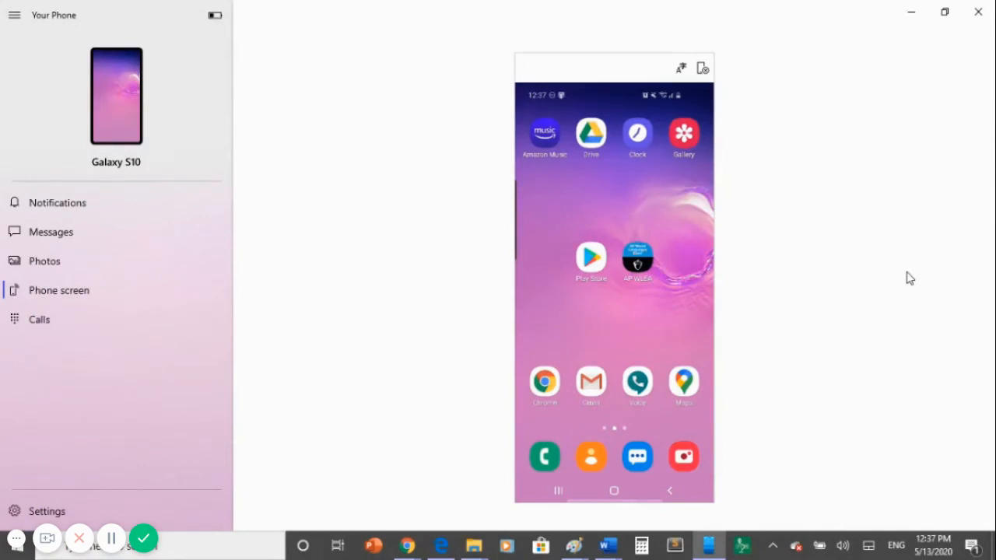
pyautogui.moveTo(881, 251)
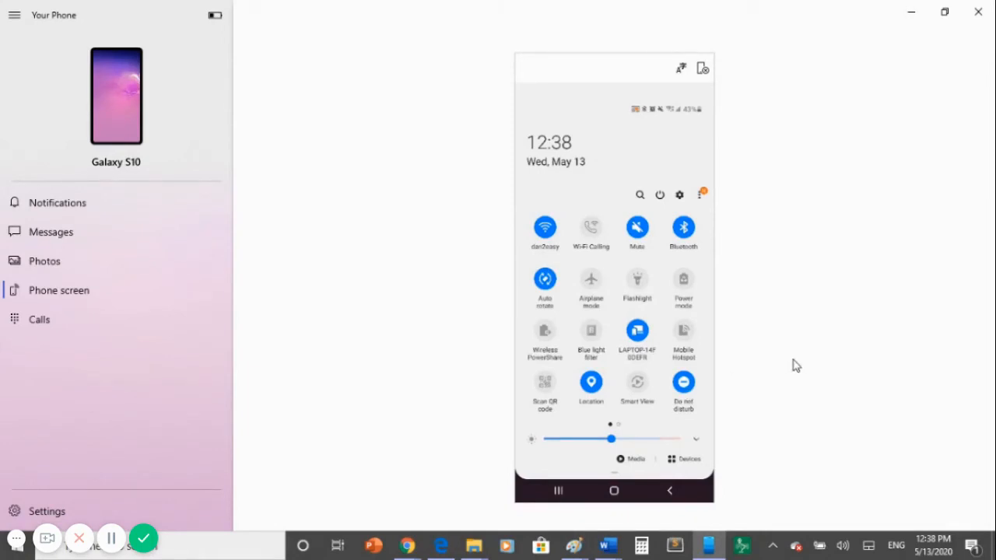
pyautogui.click(614, 491)
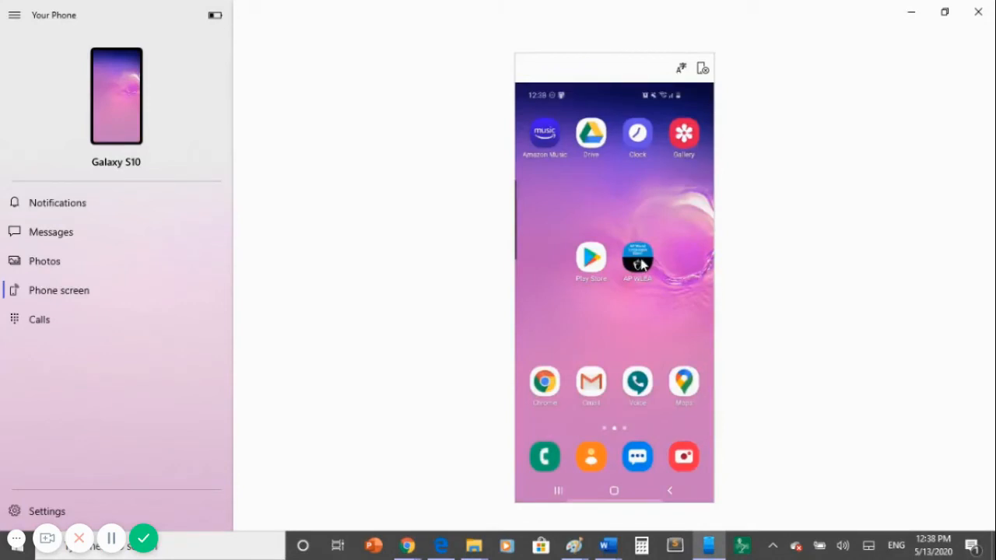
# Launch AP WLEA from the home screen and dismiss the practice mode notice
pyautogui.click(637, 259)
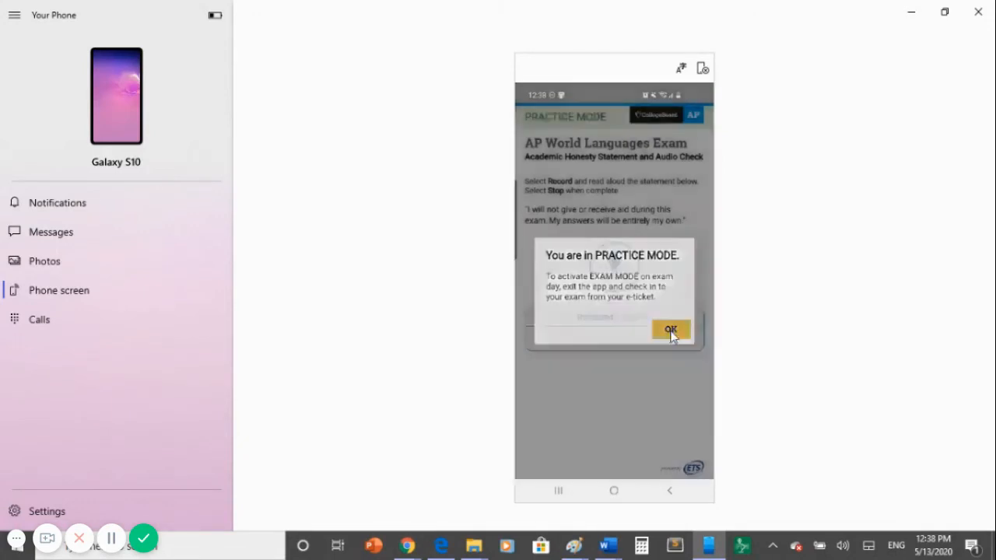
pyautogui.click(671, 330)
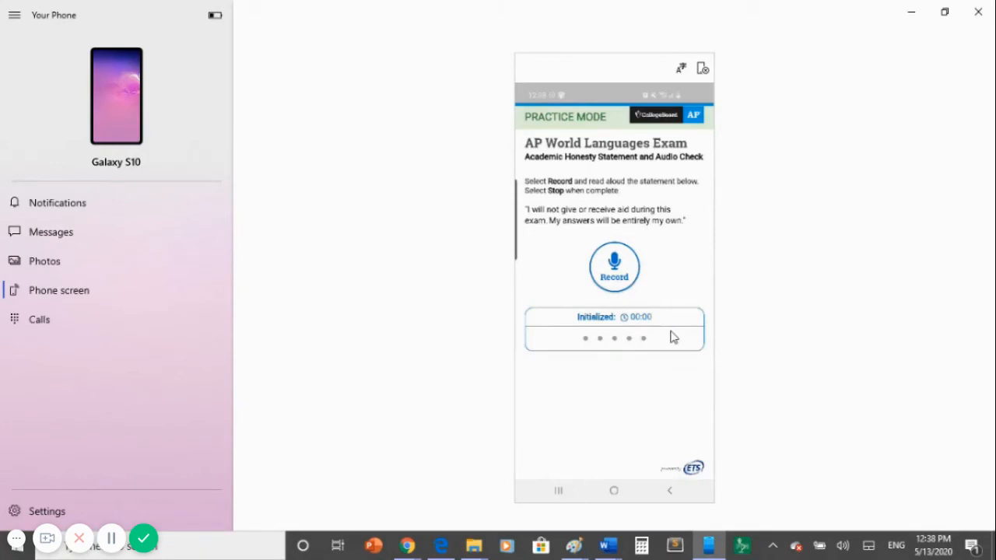
pyautogui.moveTo(679, 233)
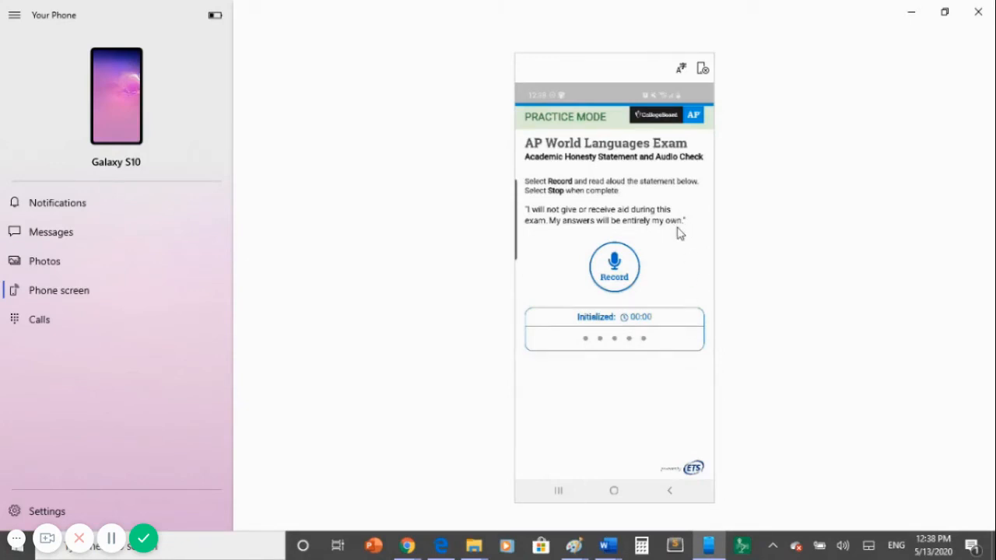
pyautogui.moveTo(688, 228)
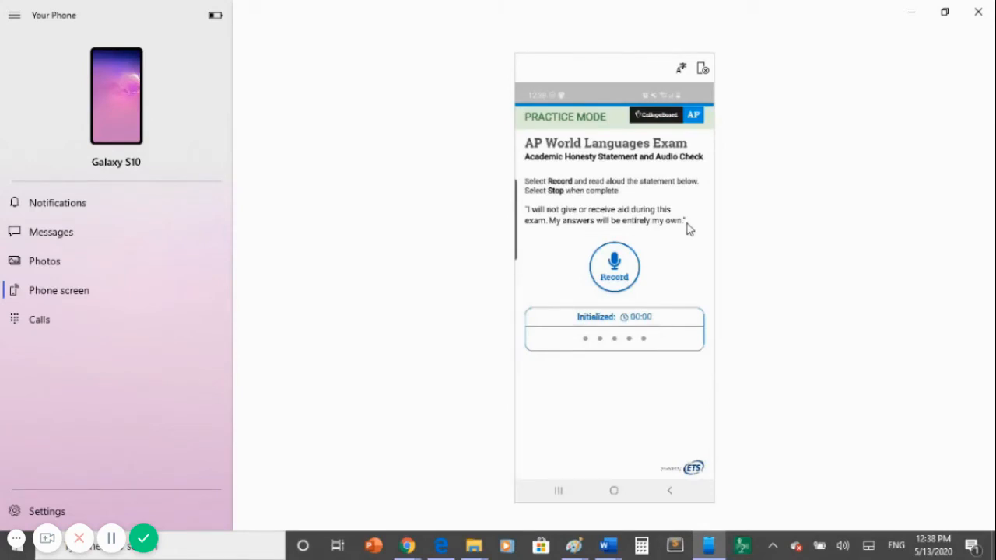
pyautogui.moveTo(678, 231)
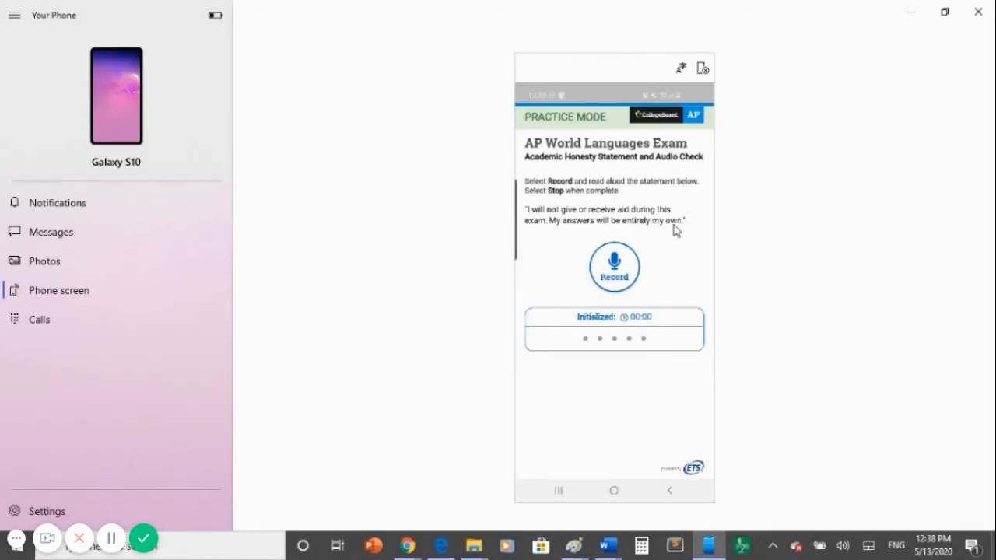
# Begin recording the academic honesty statement aloud in AP WLEA
pyautogui.click(614, 266)
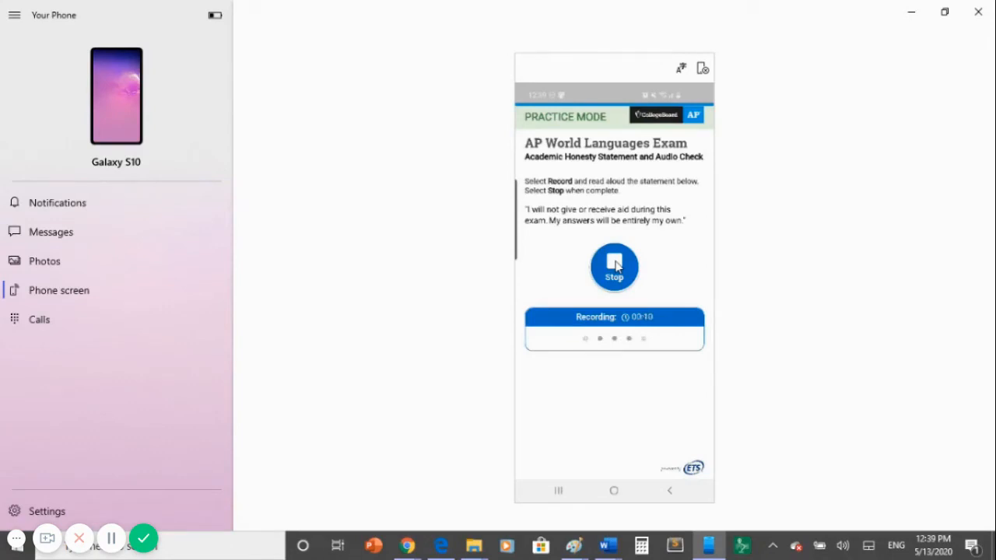
pyautogui.moveTo(544, 226)
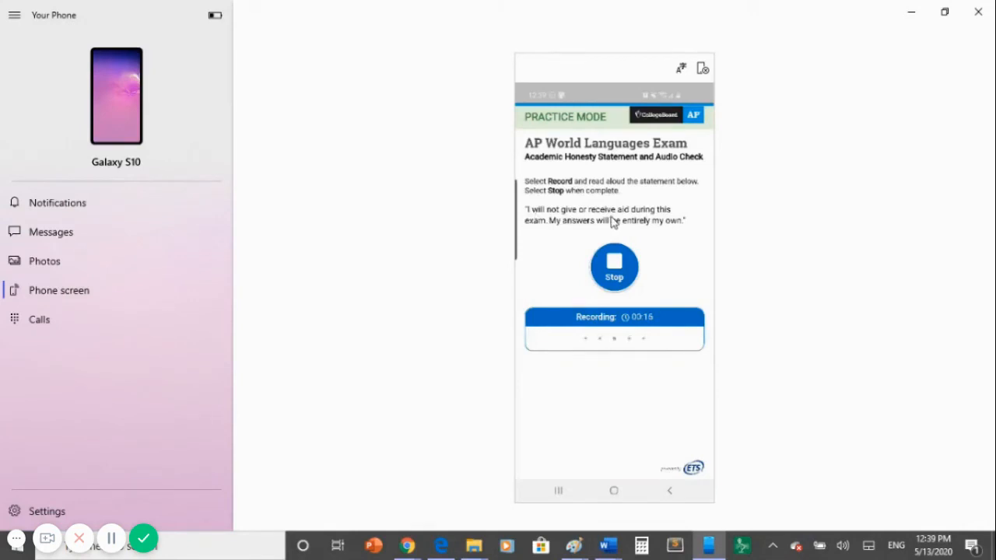
pyautogui.moveTo(570, 237)
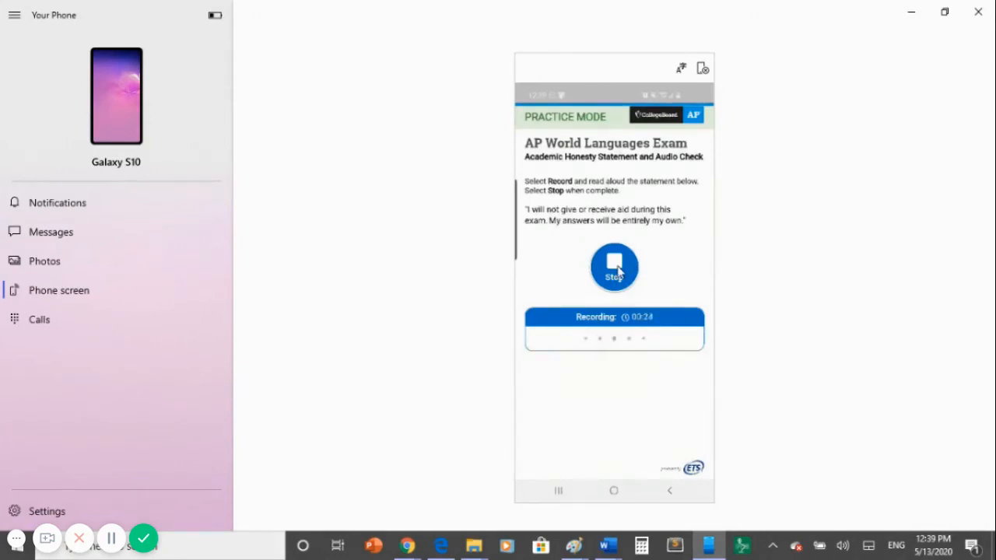
# Stop the honesty statement recording and play it back on the Audio Recording Check
pyautogui.click(614, 267)
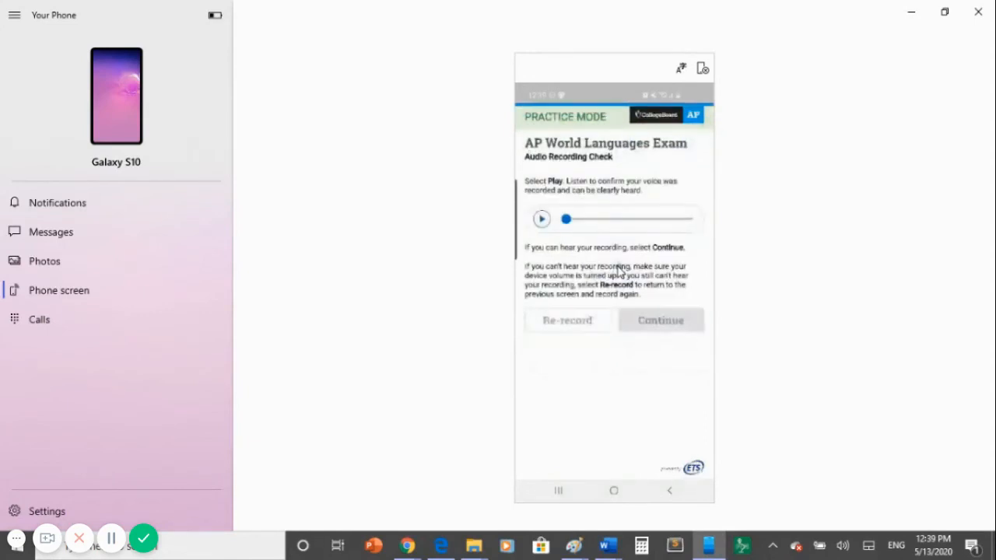
pyautogui.moveTo(568, 261)
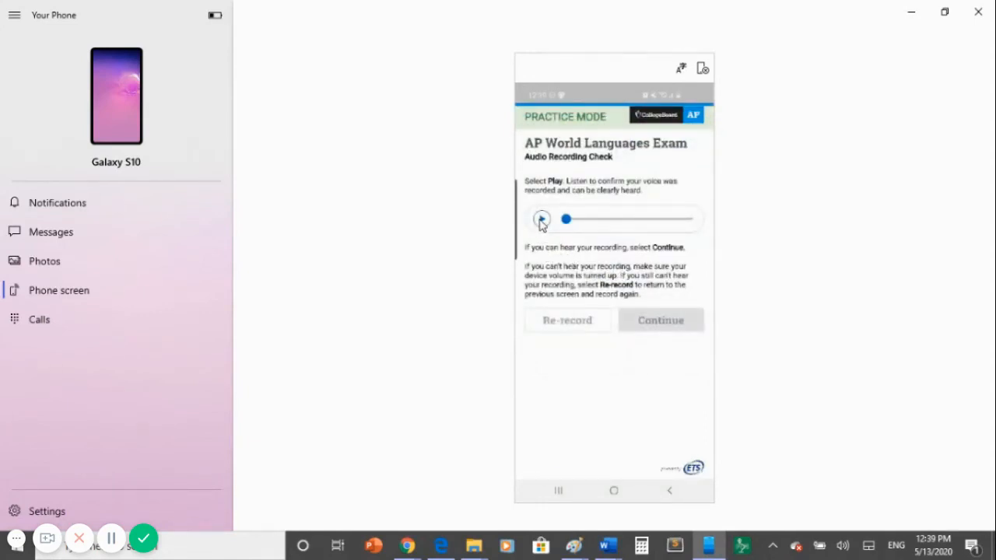
pyautogui.click(541, 219)
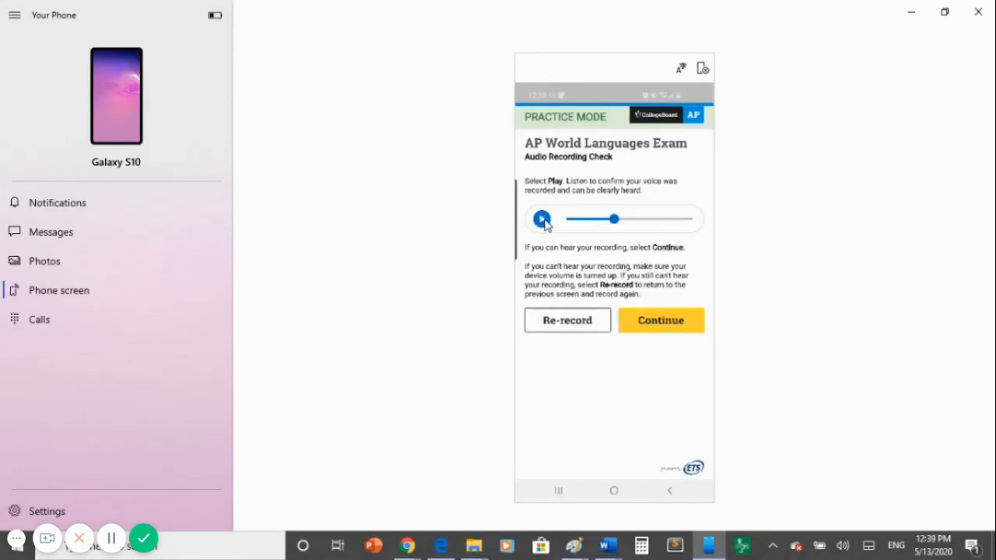
pyautogui.moveTo(653, 327)
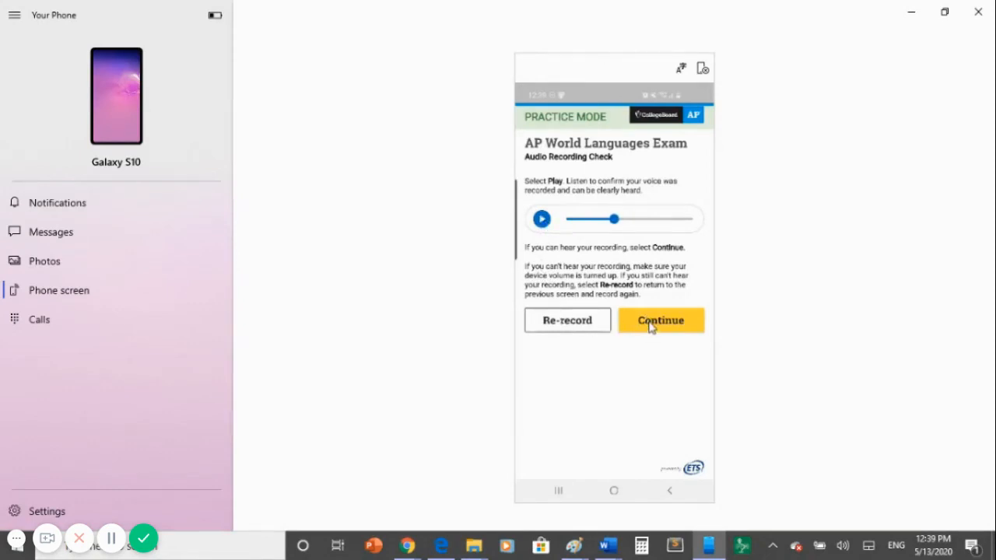
pyautogui.moveTo(568, 331)
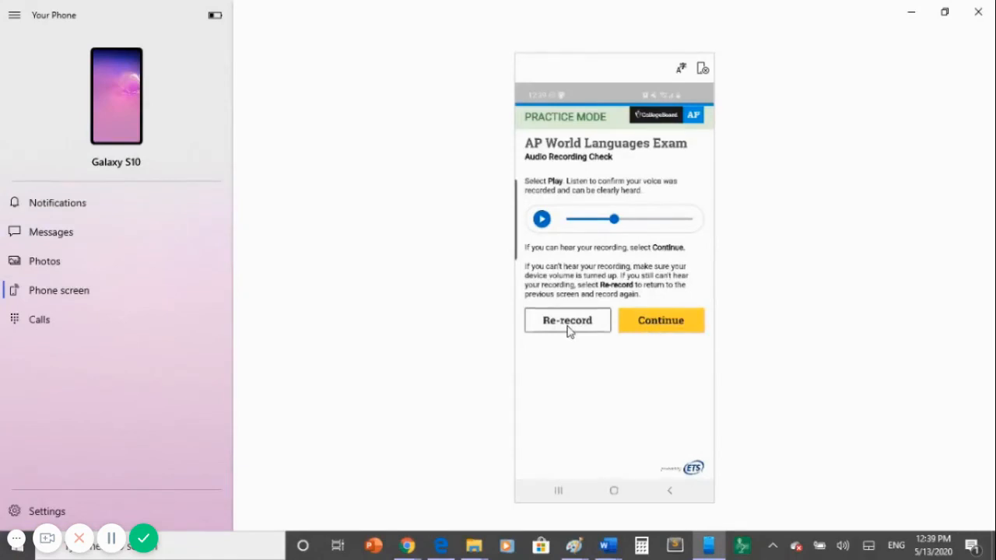
pyautogui.moveTo(659, 330)
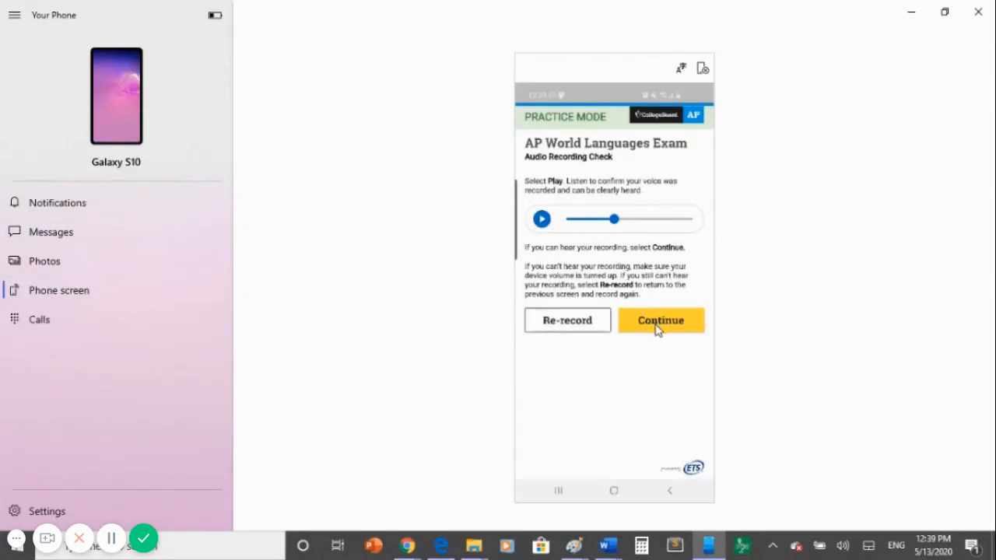